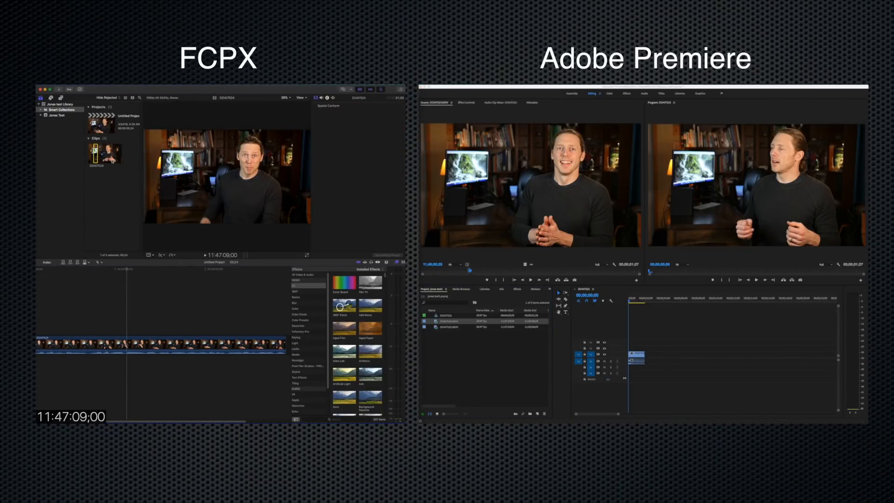
pyautogui.moveTo(142, 185)
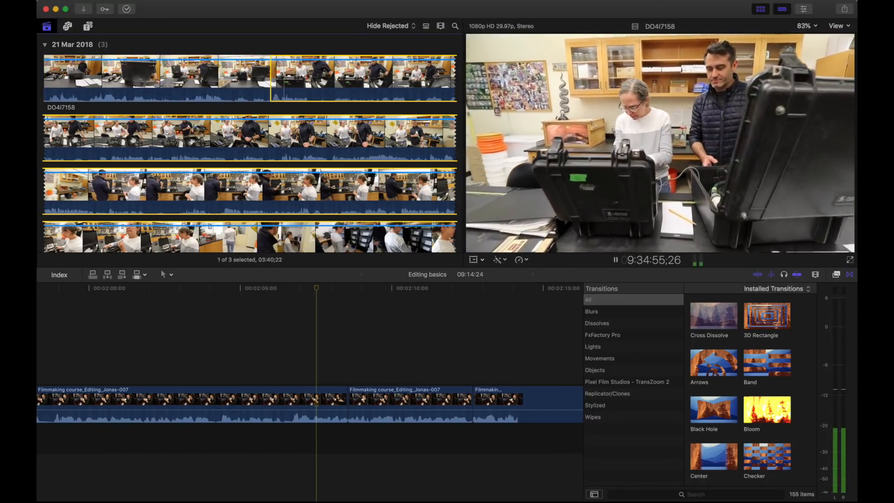
# Make a subclip named 'Hognose' from the marked snake footage in the source monitor
pyautogui.press('f')
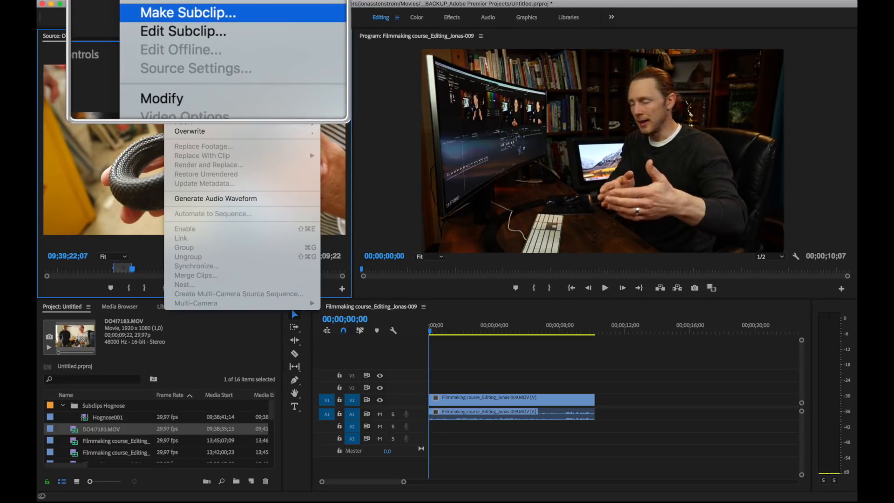
pyautogui.click(185, 13)
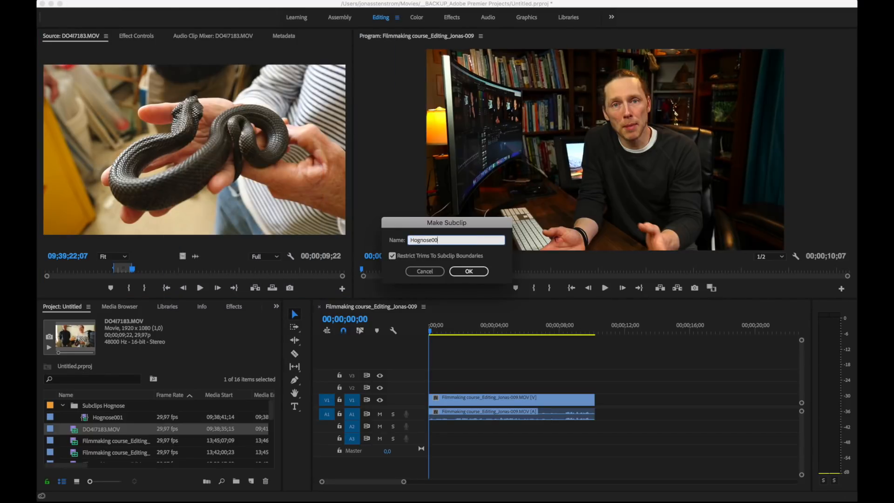
pyautogui.click(467, 271)
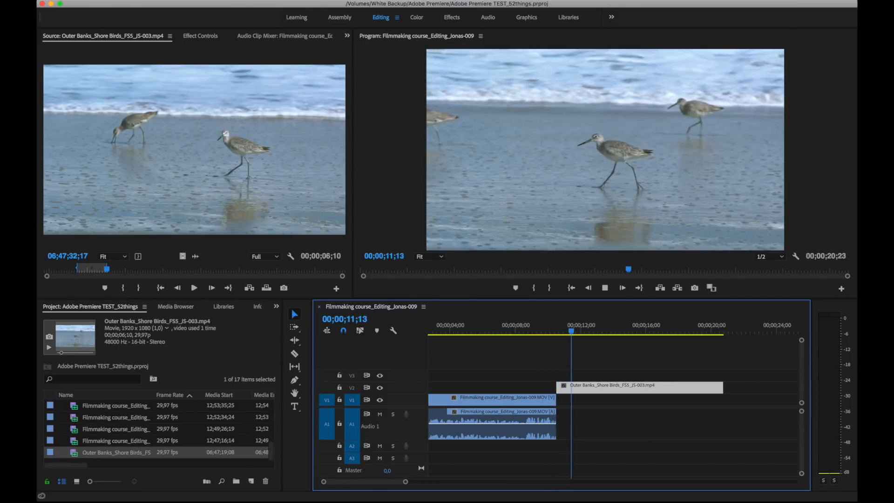
# Replace the shore birds timeline clip with an After Effects composition
pyautogui.rightClick(493, 397)
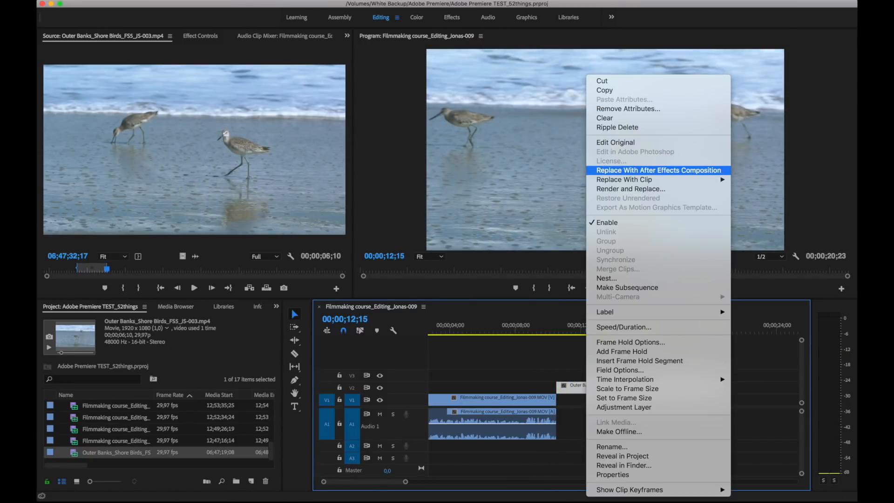
pyautogui.click(657, 170)
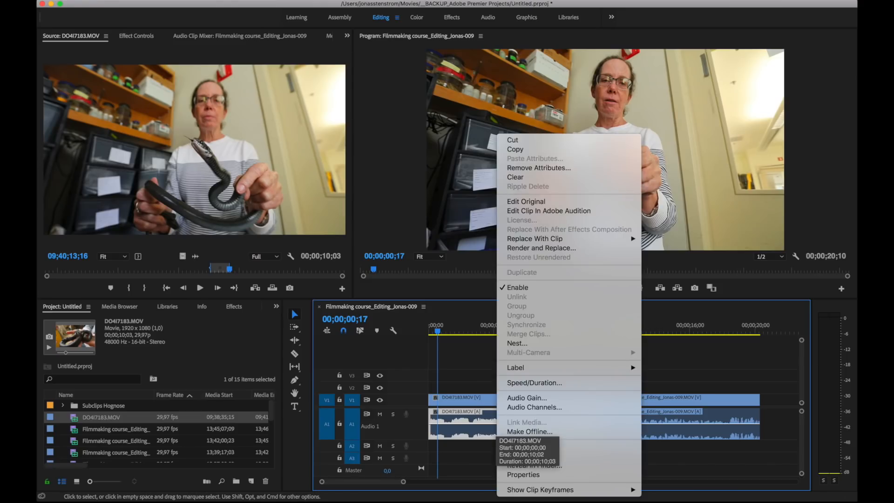
# Send the snake clip's audio to Adobe Audition as an extracted WAV
pyautogui.click(548, 211)
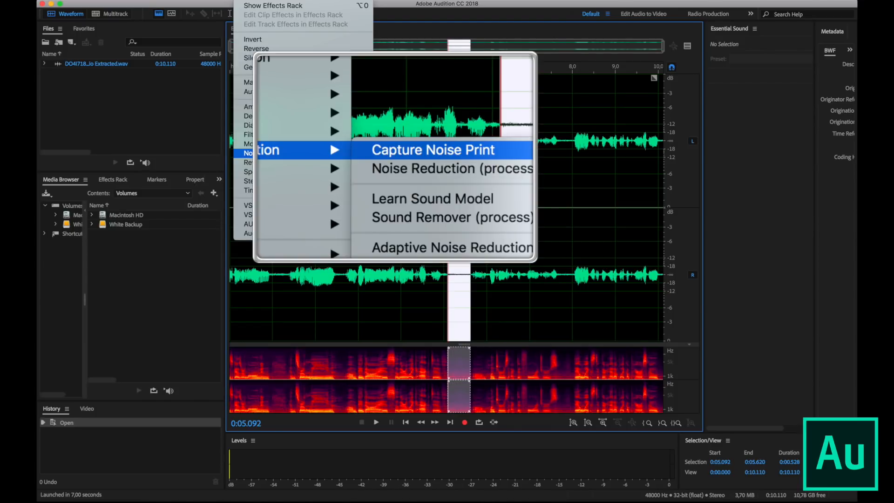
# Capture a noise print from the quiet section, then apply Noise Reduction to the audio
pyautogui.click(433, 149)
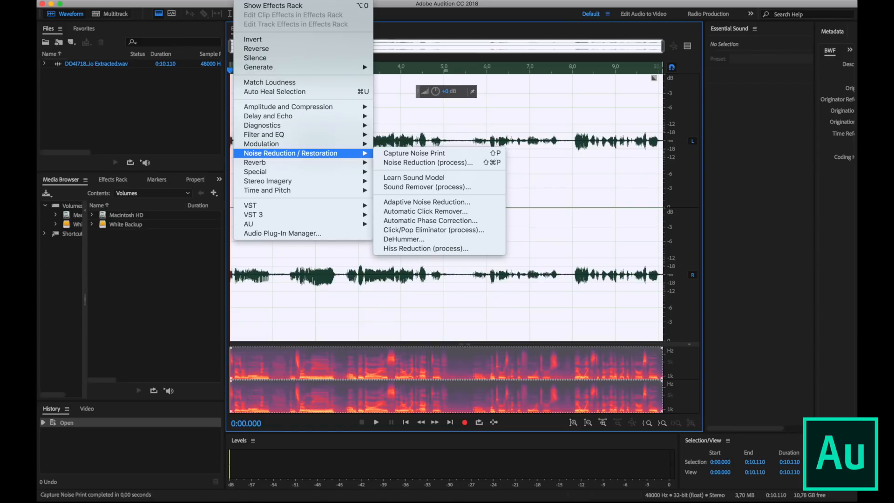
pyautogui.click(427, 163)
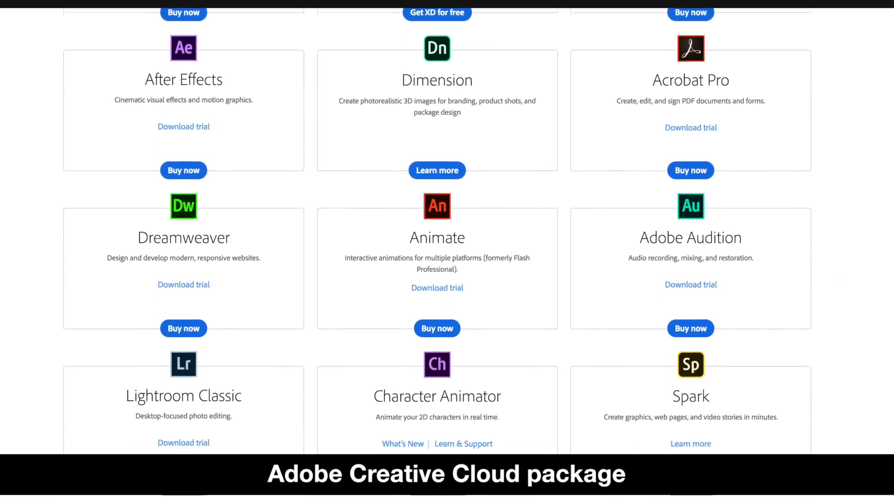
pyautogui.scroll(-3)
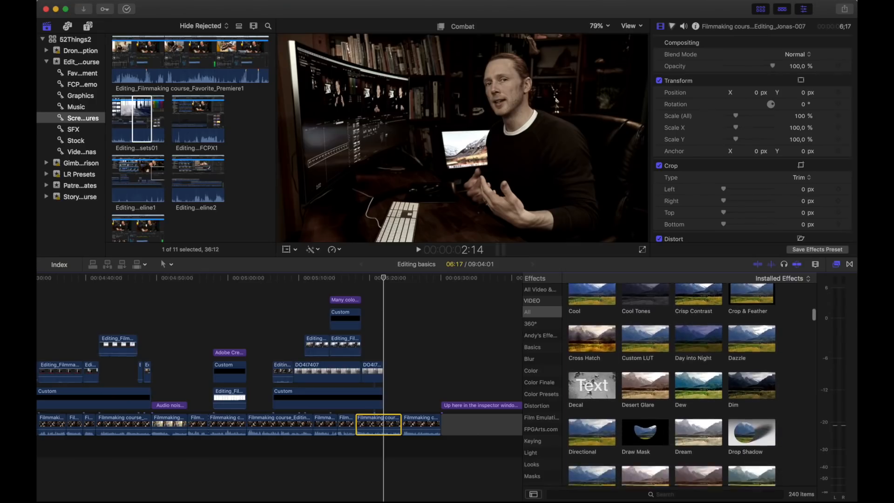
pyautogui.scroll(-3)
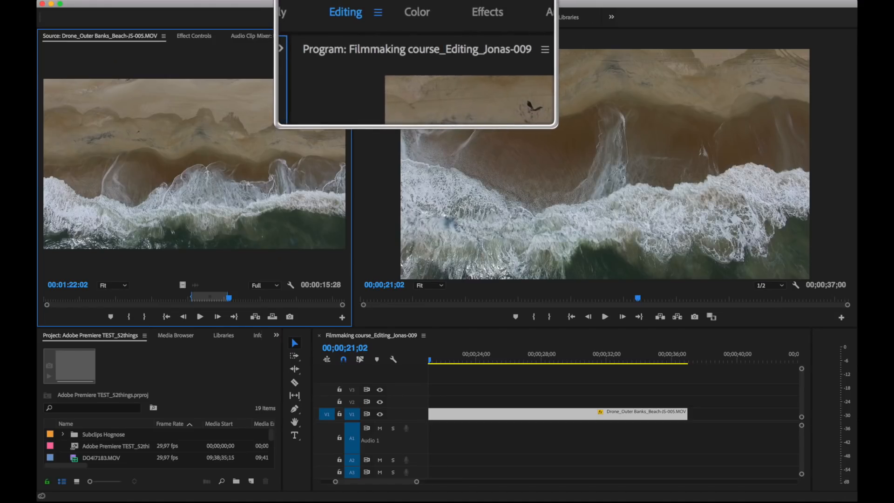
# Switch to the Color workspace and expand Lumetri Color's Creative section for the drone beach clip
pyautogui.click(417, 12)
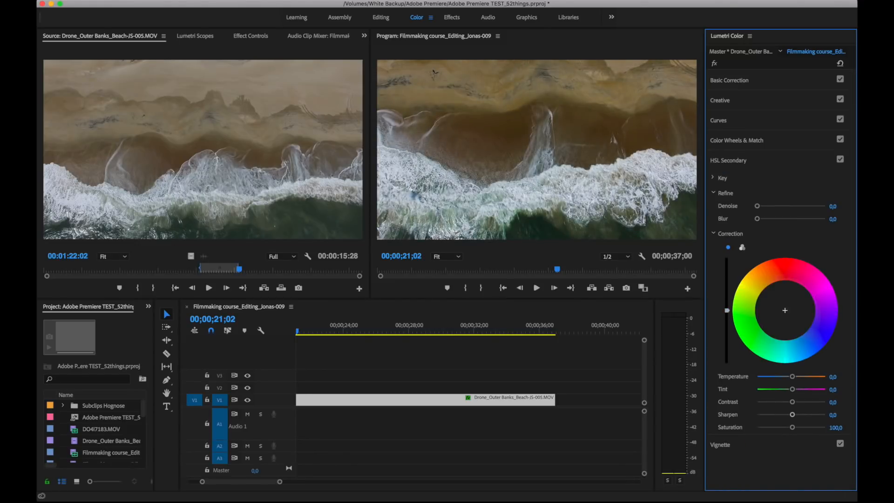
pyautogui.click(720, 99)
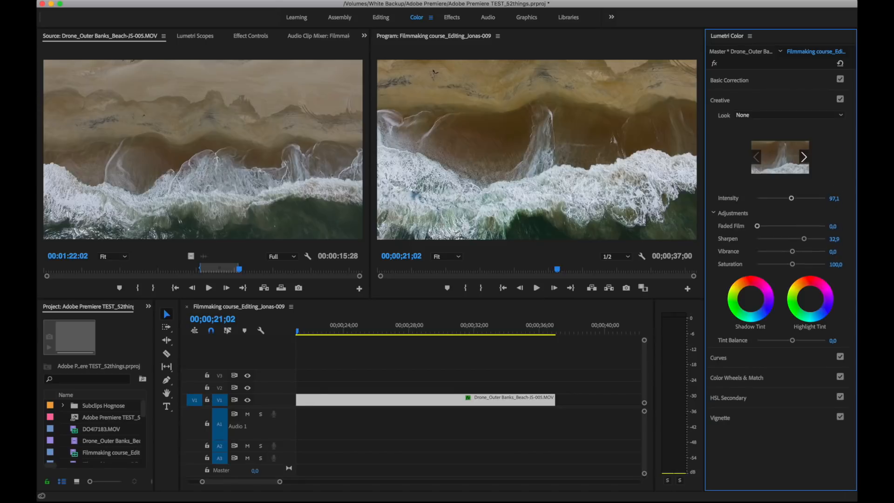